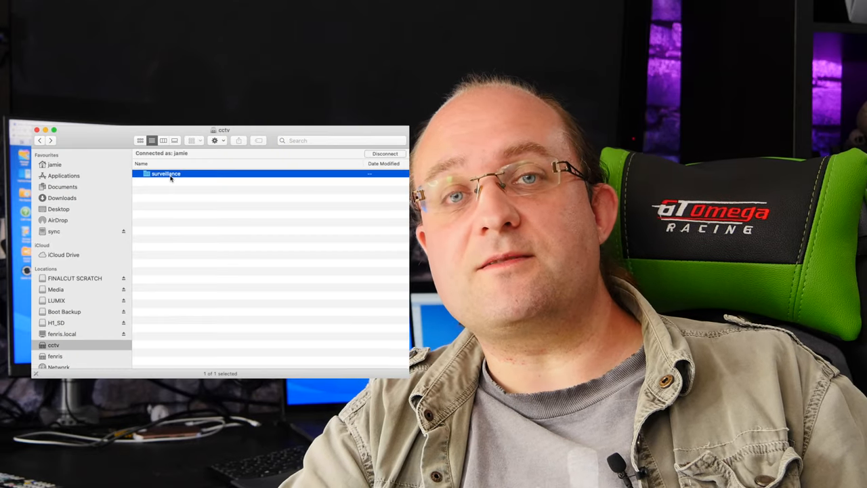
# Browse into surveillance > Outside Kitchen and enter one of its dated recording folders.
pyautogui.doubleClick(165, 174)
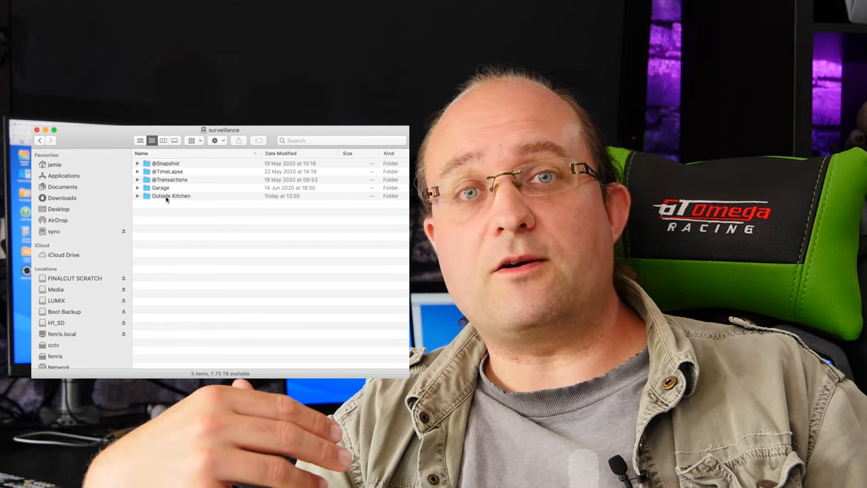
pyautogui.doubleClick(171, 196)
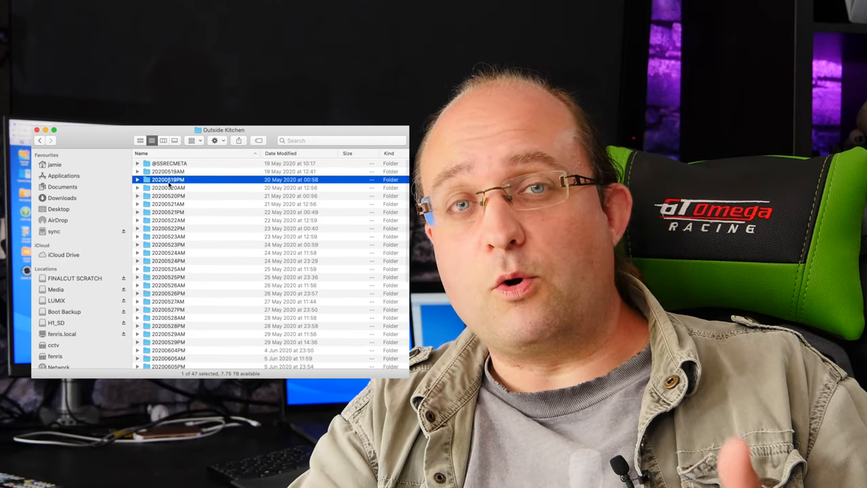
pyautogui.doubleClick(168, 179)
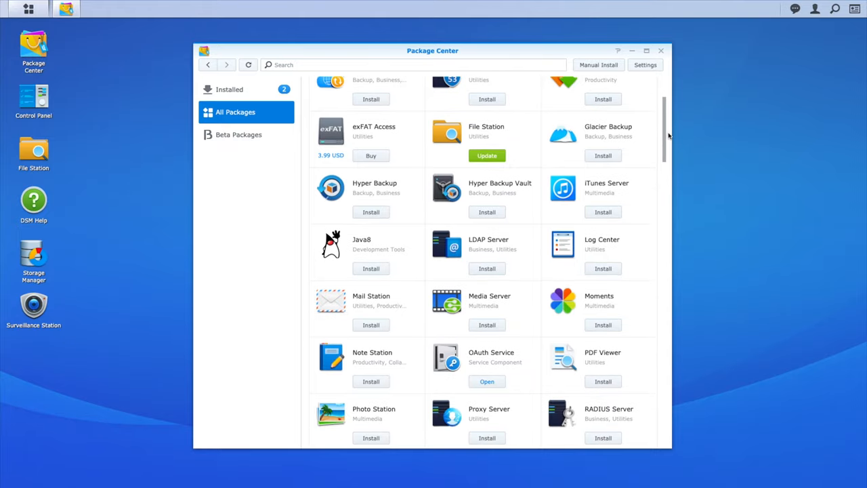
# Locate Surveillance Station in the All Packages list and launch it.
pyautogui.scroll(-3)
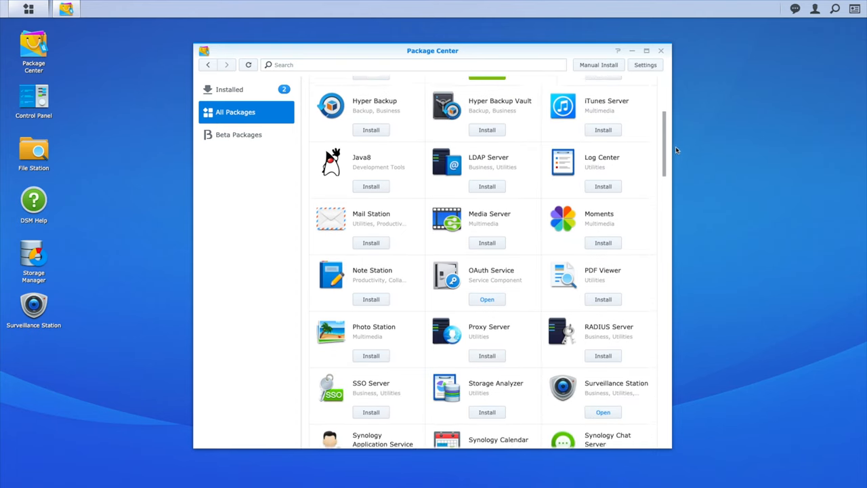
pyautogui.scroll(-3)
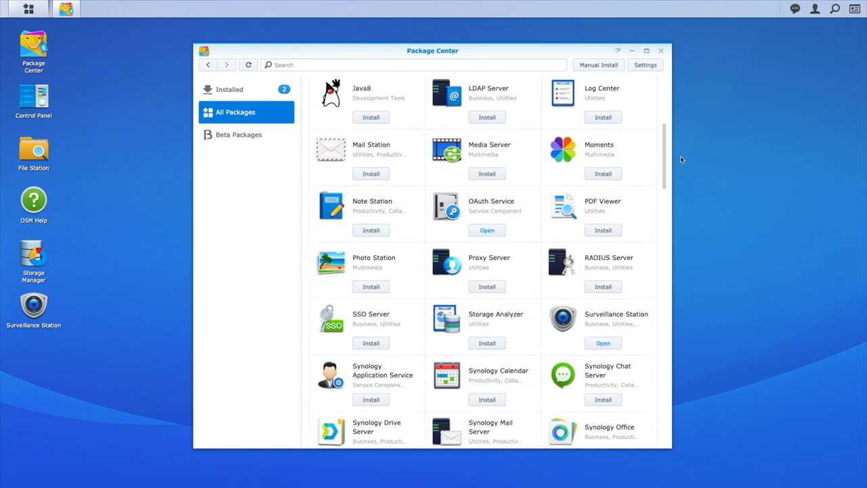
pyautogui.click(599, 144)
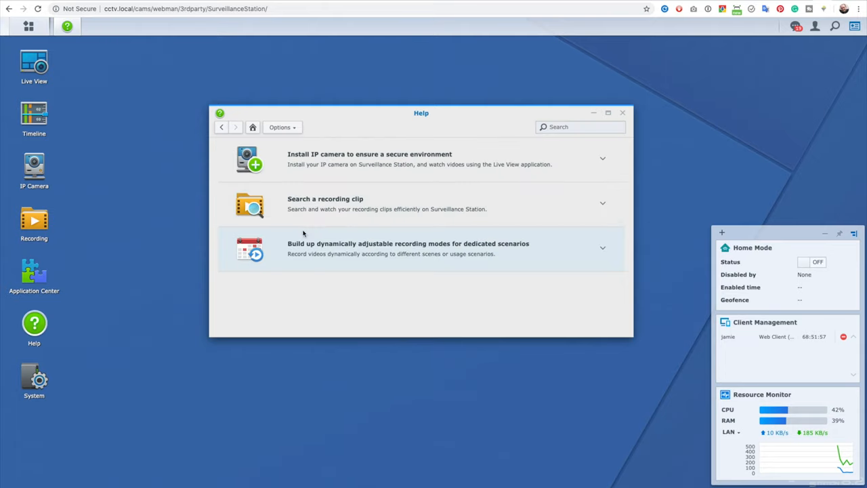
# View the Help article on installing IP cameras and browse the Contents list.
pyautogui.click(602, 159)
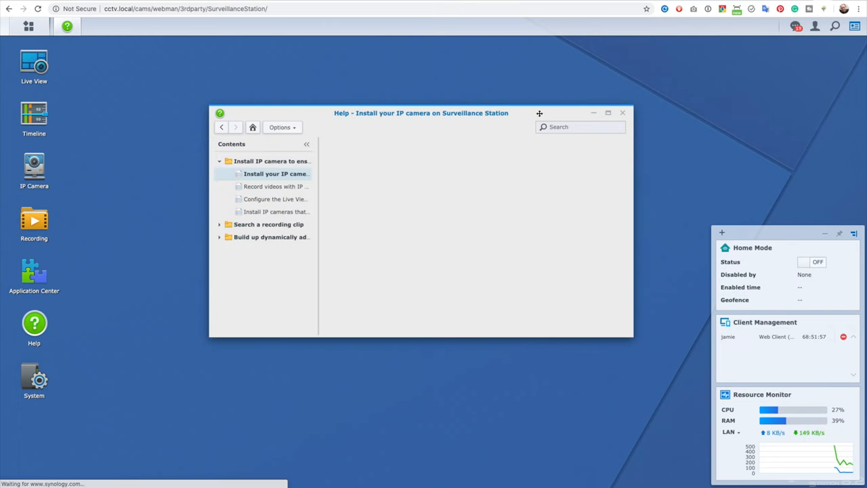
pyautogui.click(275, 173)
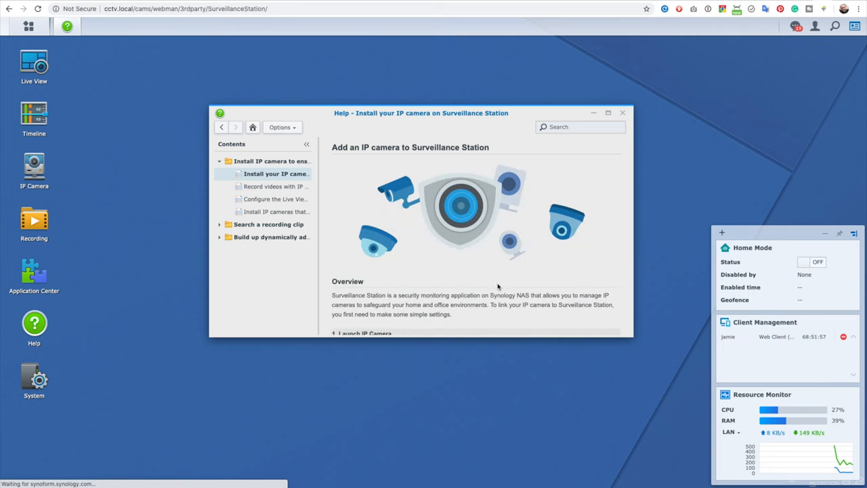
pyautogui.scroll(-3)
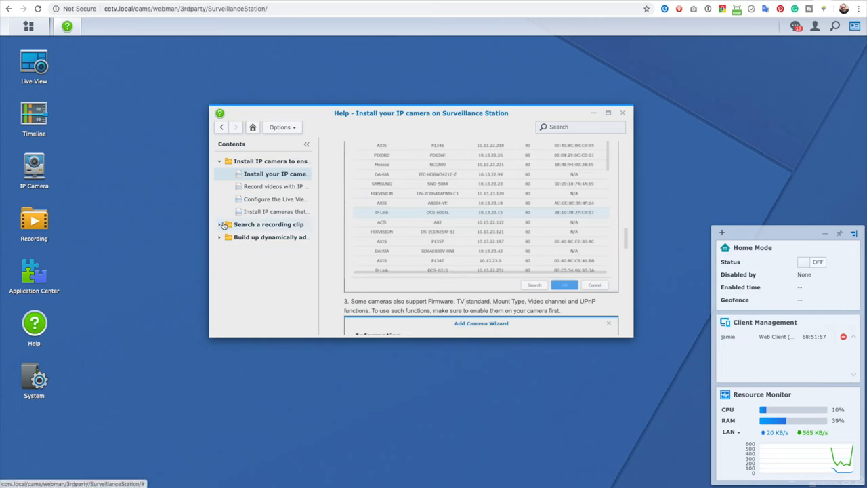
# Expand 'Search a recording clip' and show the article on watching recordings with Timeline.
pyautogui.click(220, 225)
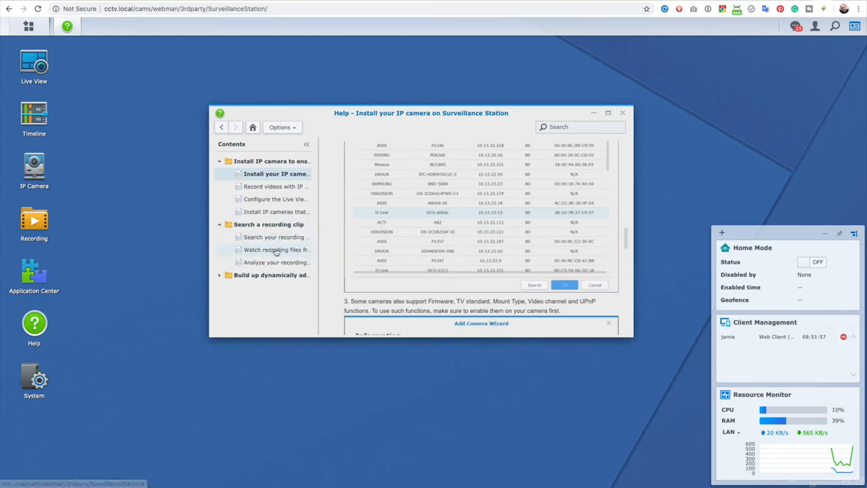
pyautogui.click(277, 249)
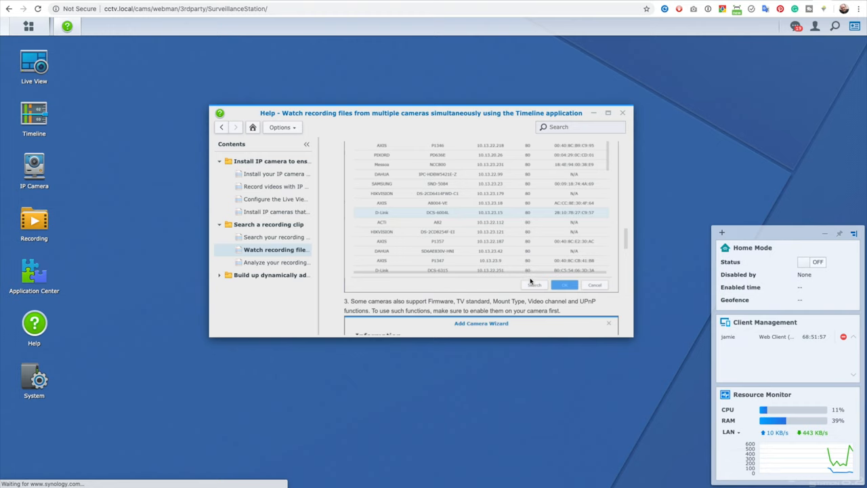